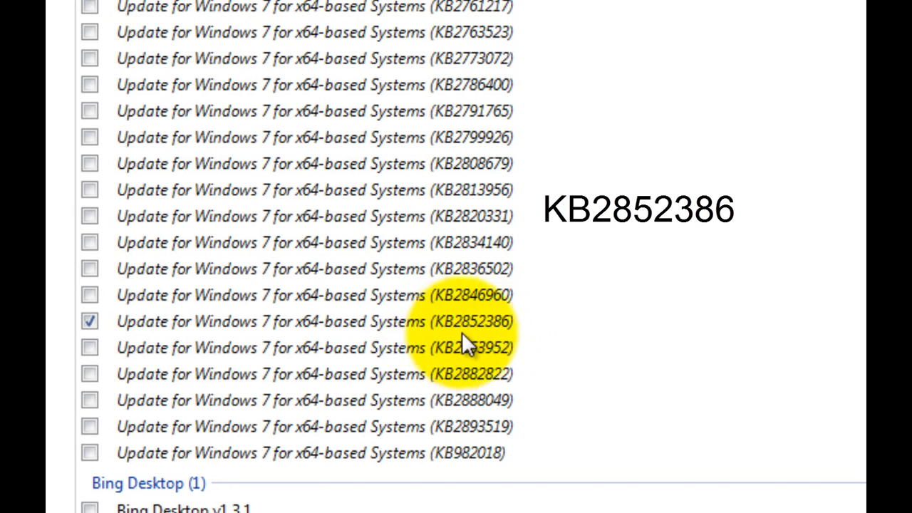
mouse_move(520, 342)
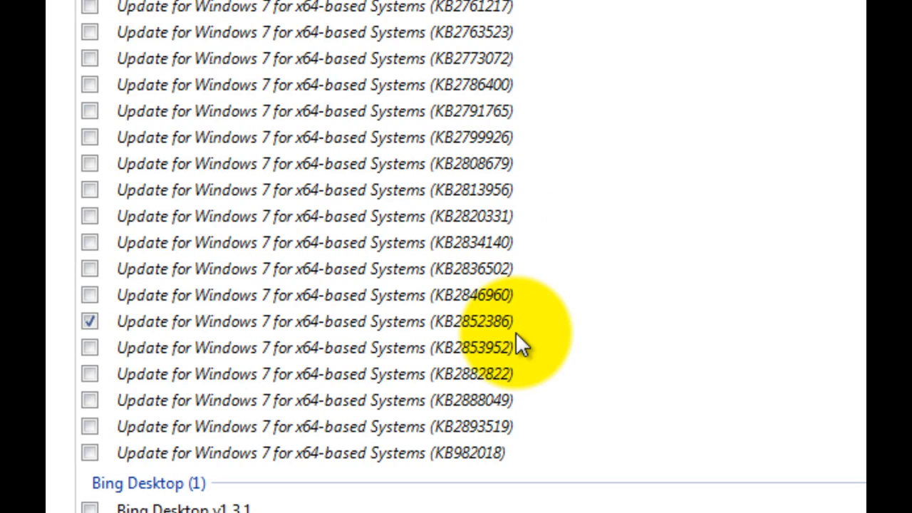
Open Control Panel and show Programs and Features with its 123 installed programs
scroll("up", 3)
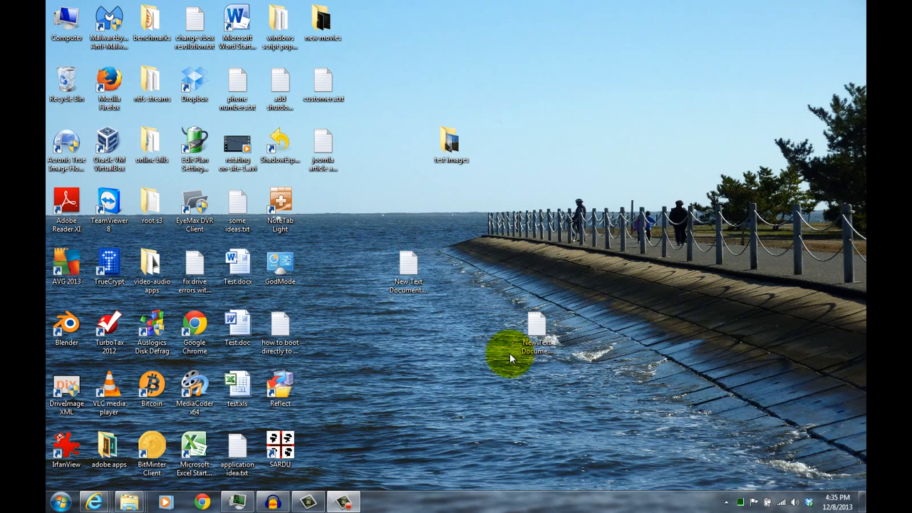
mouse_move(469, 424)
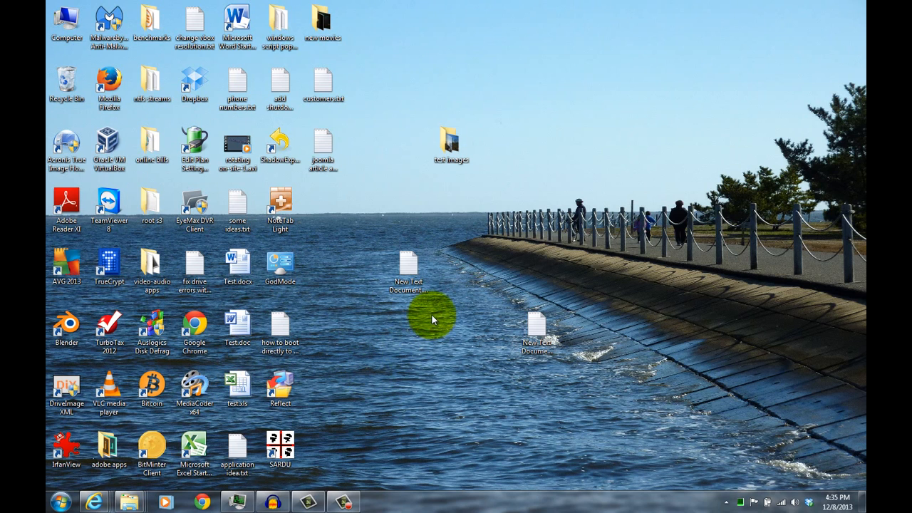
left_click(378, 502)
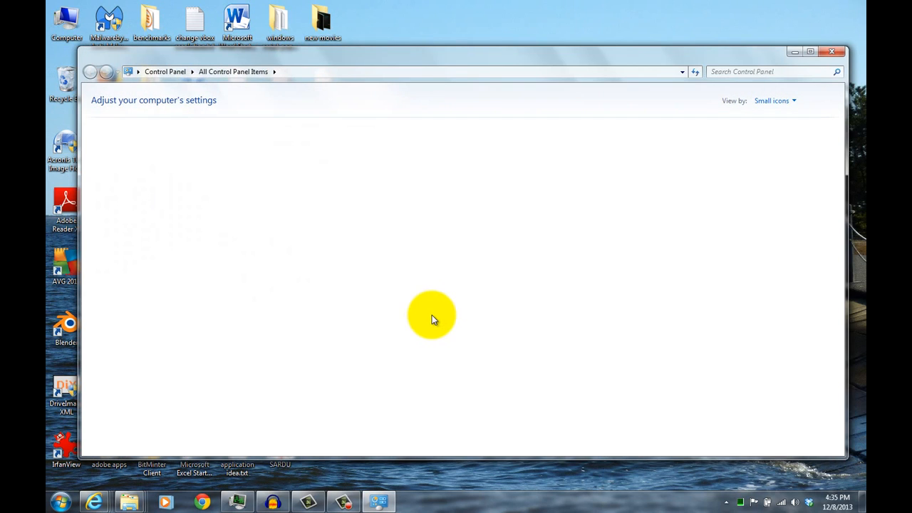
mouse_move(403, 260)
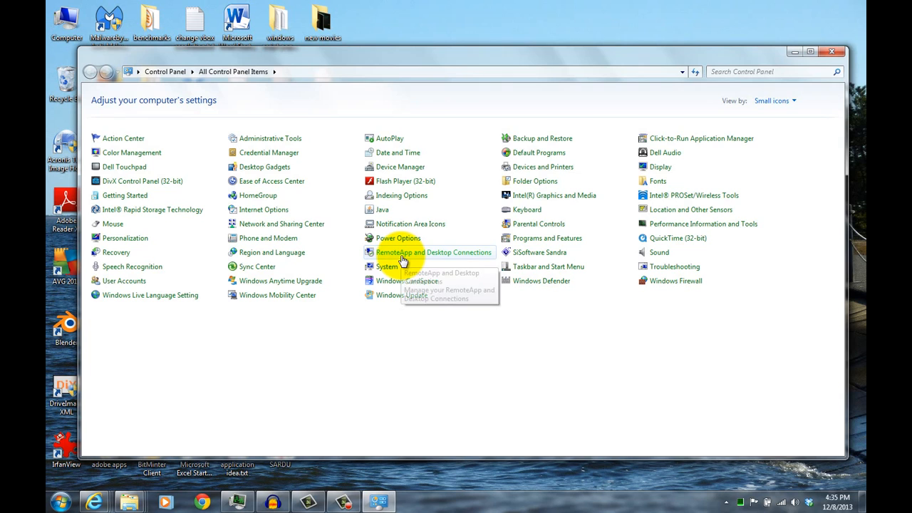
mouse_move(528, 238)
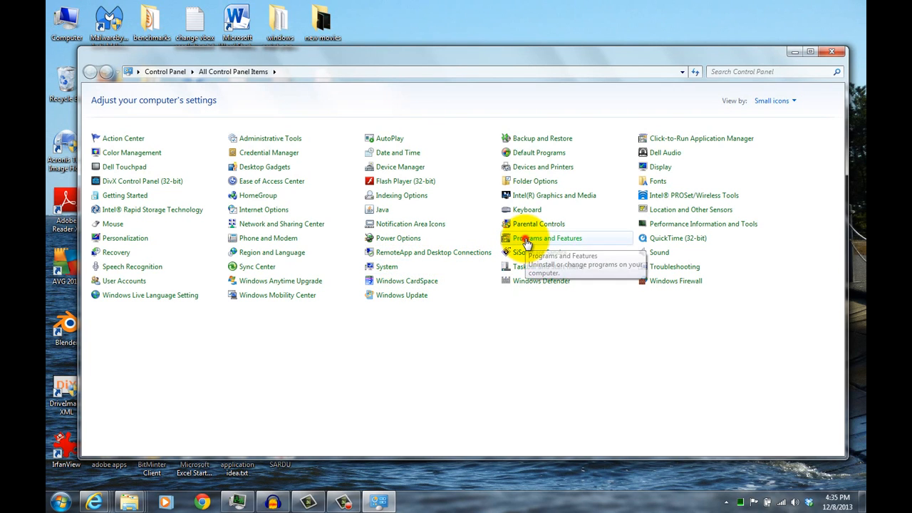
left_click(548, 238)
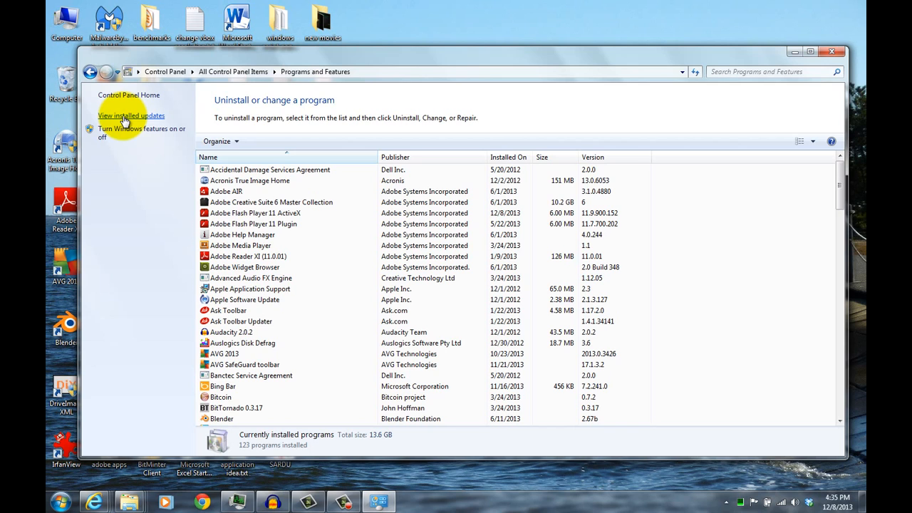
Browse the list of 158 installed updates, then close the Control Panel window
left_click(132, 116)
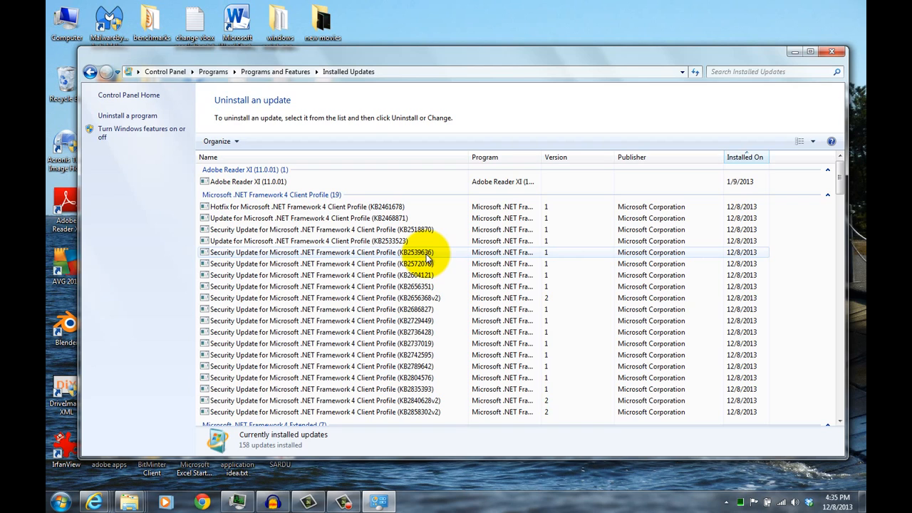
mouse_move(462, 320)
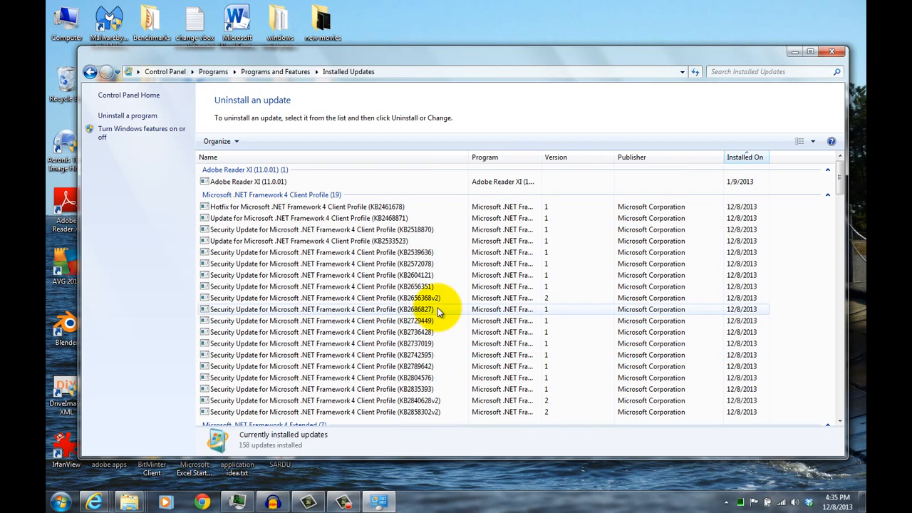
scroll("down", 3)
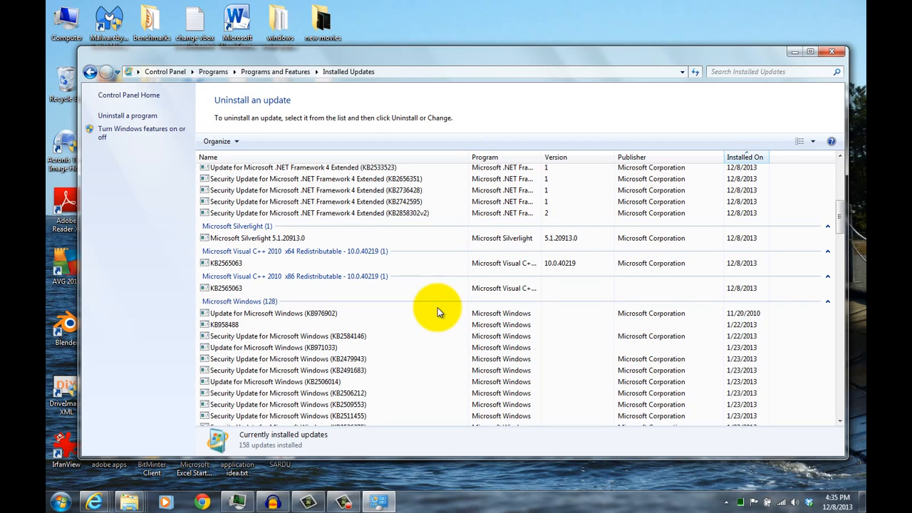
scroll("down", 3)
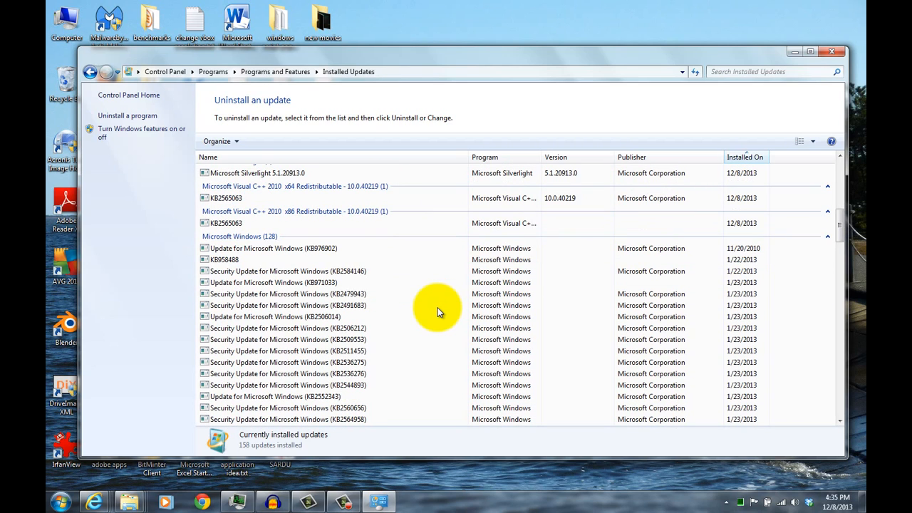
scroll("up", 3)
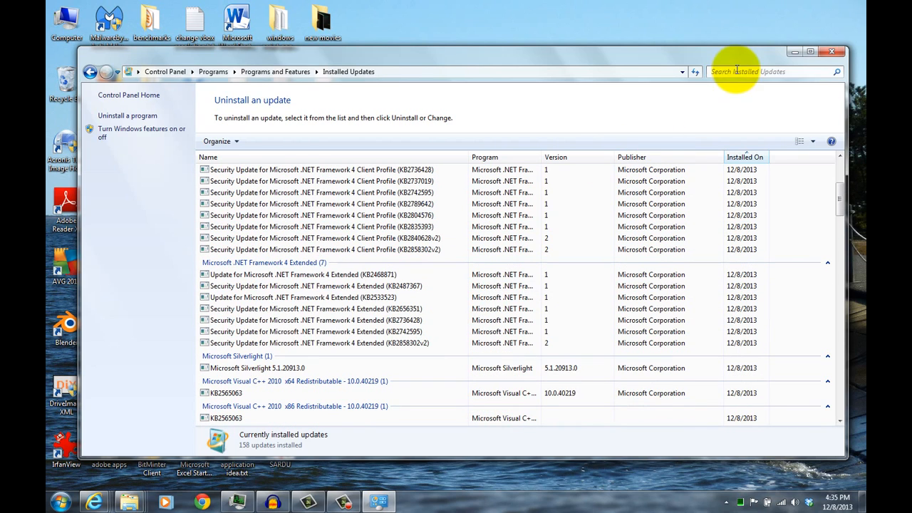
mouse_move(834, 52)
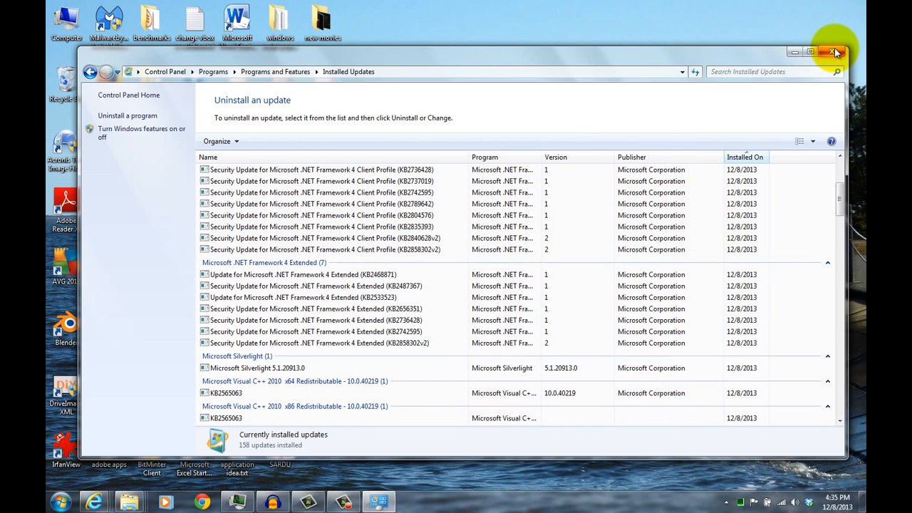
mouse_move(835, 53)
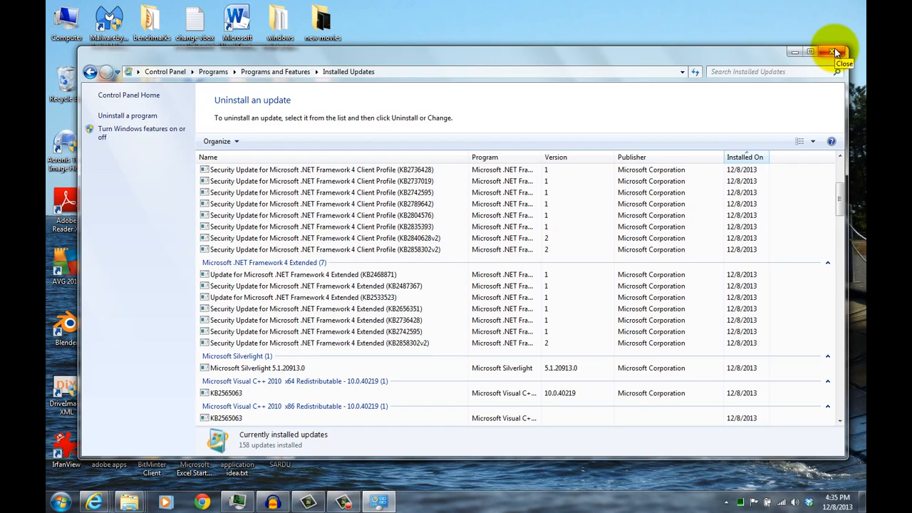
left_click(835, 52)
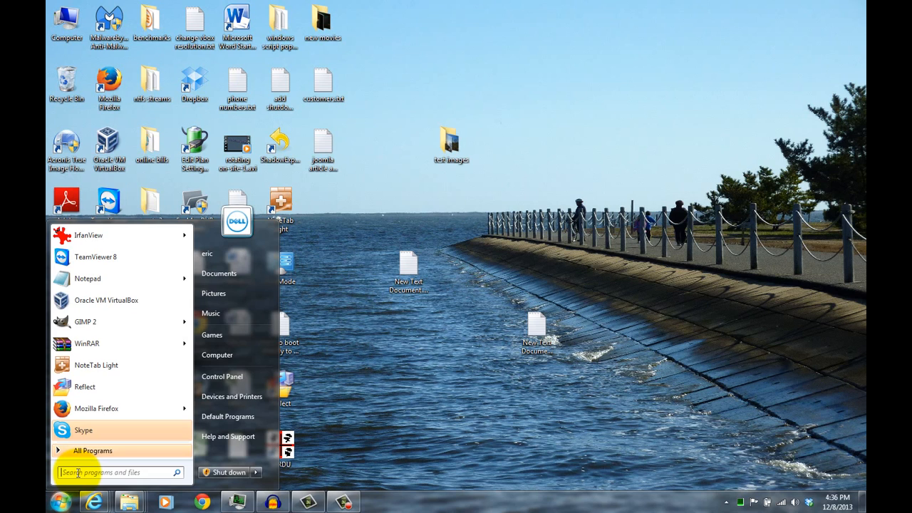
Search the Start menu for 'clea' and launch Disk Cleanup
type("c")
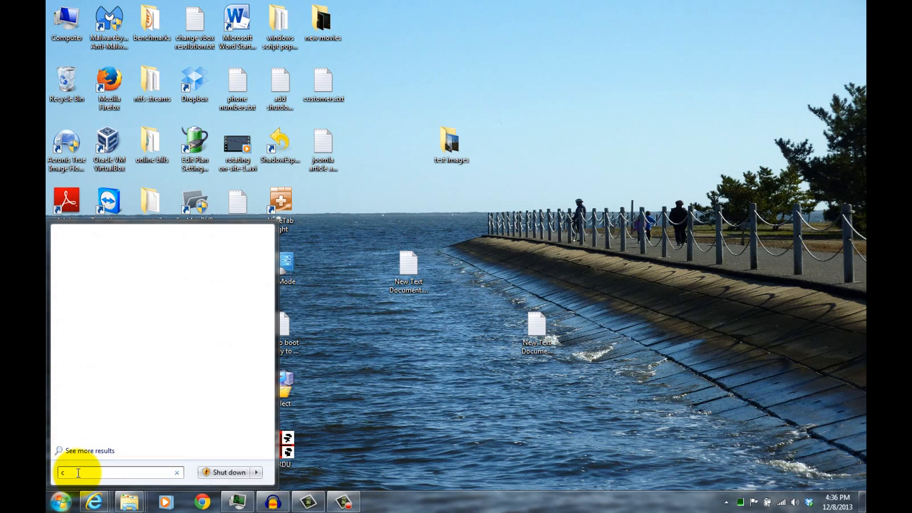
type("lea")
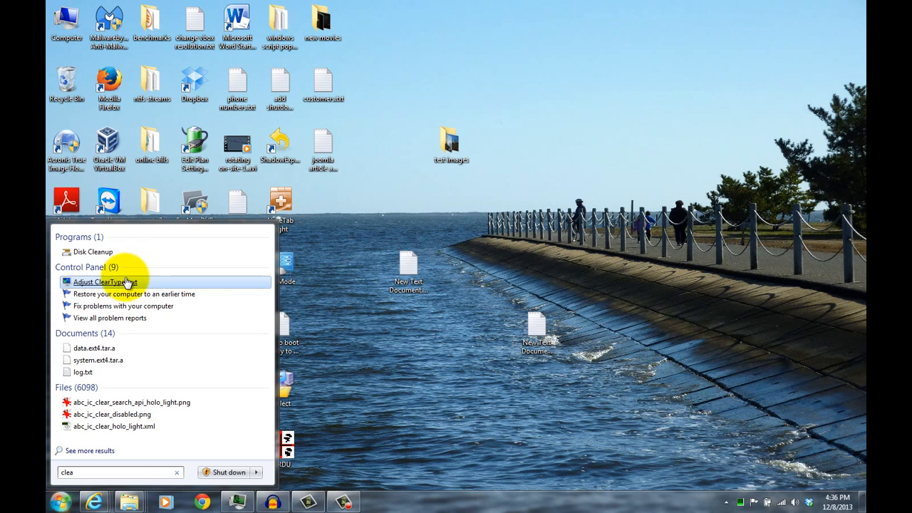
mouse_move(93, 252)
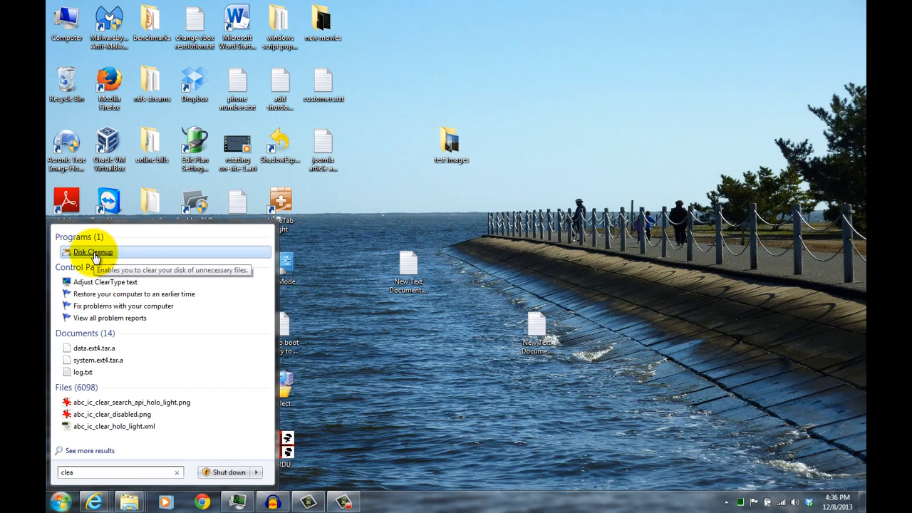
left_click(92, 252)
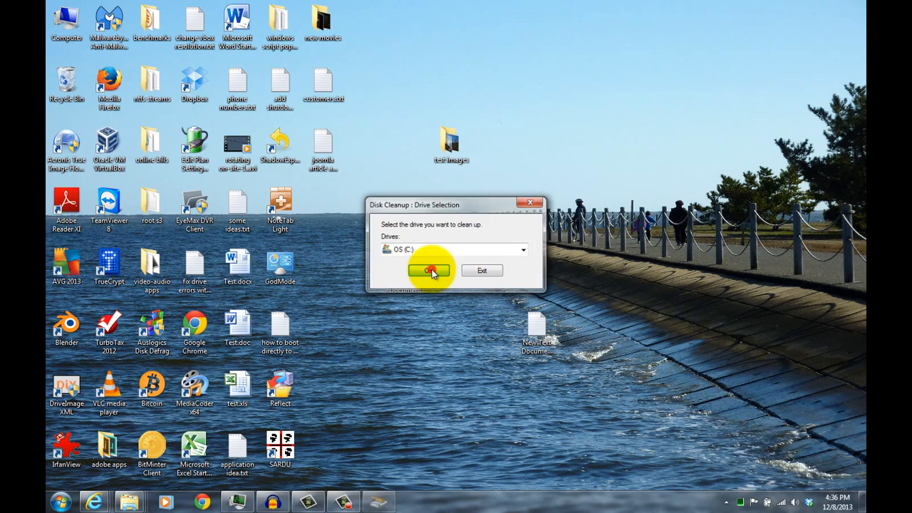
Analyse OS (C:) for removable files, then rescan including system files
left_click(428, 271)
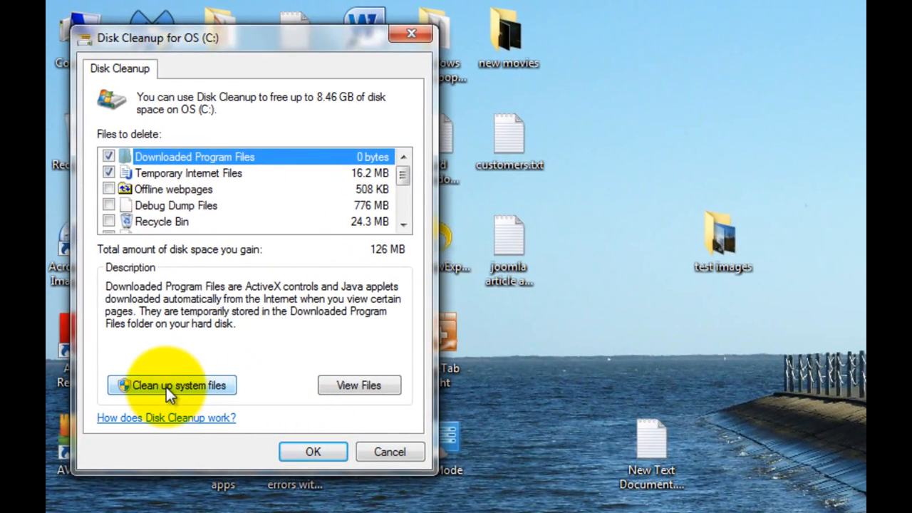
left_click(171, 385)
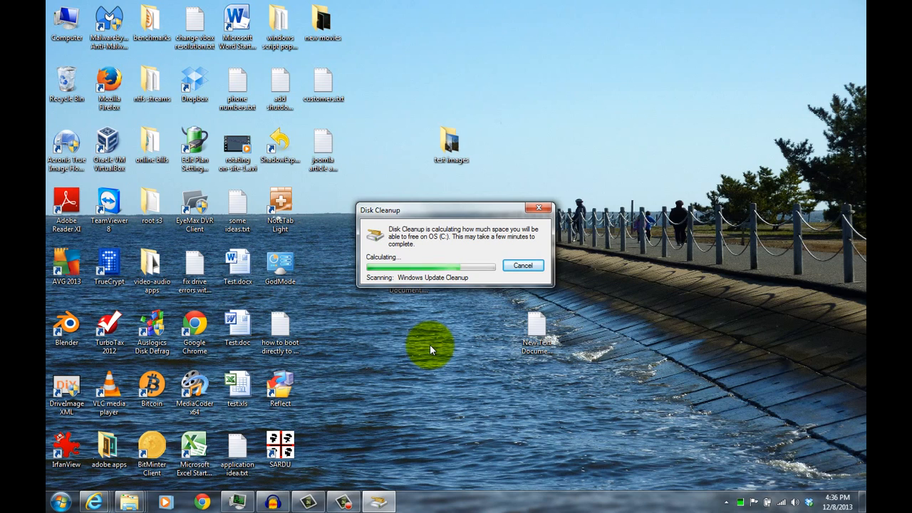
mouse_move(448, 326)
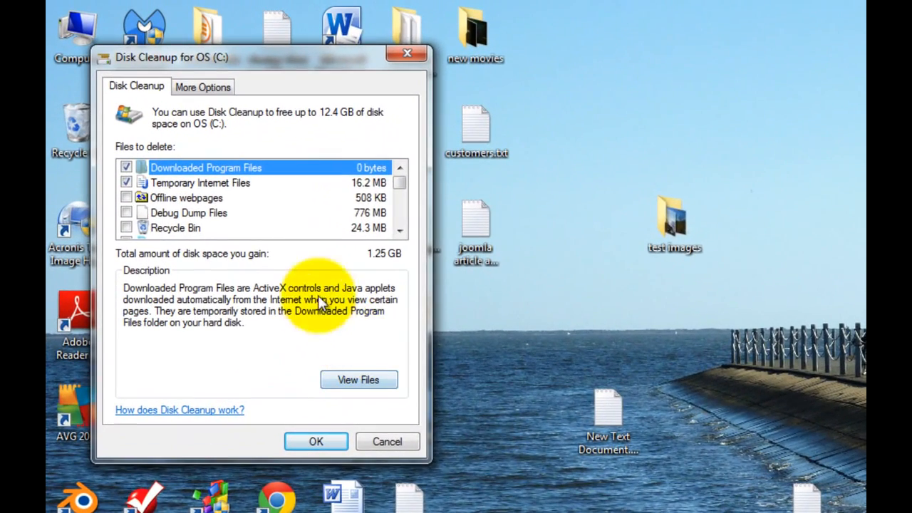
mouse_move(191, 228)
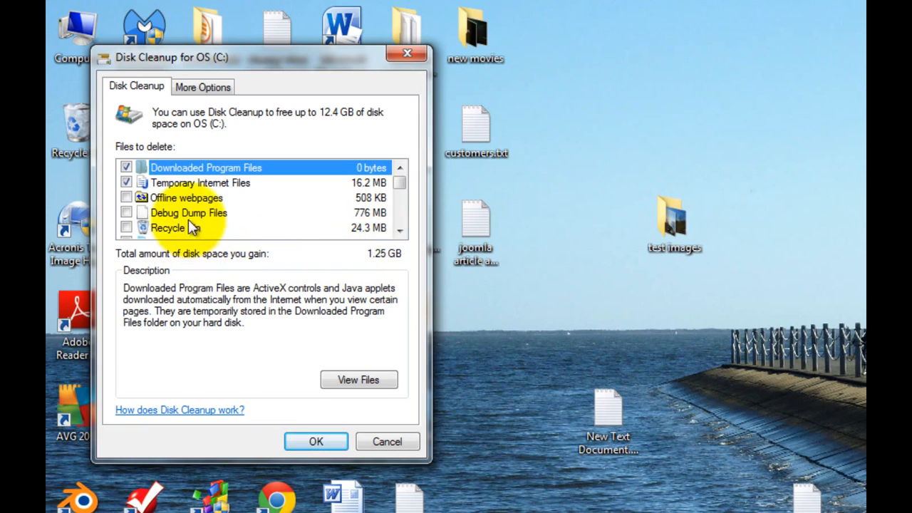
Tick Debug Dump Files, System error memory dumps, and per-user and system queued error reports
left_click(126, 212)
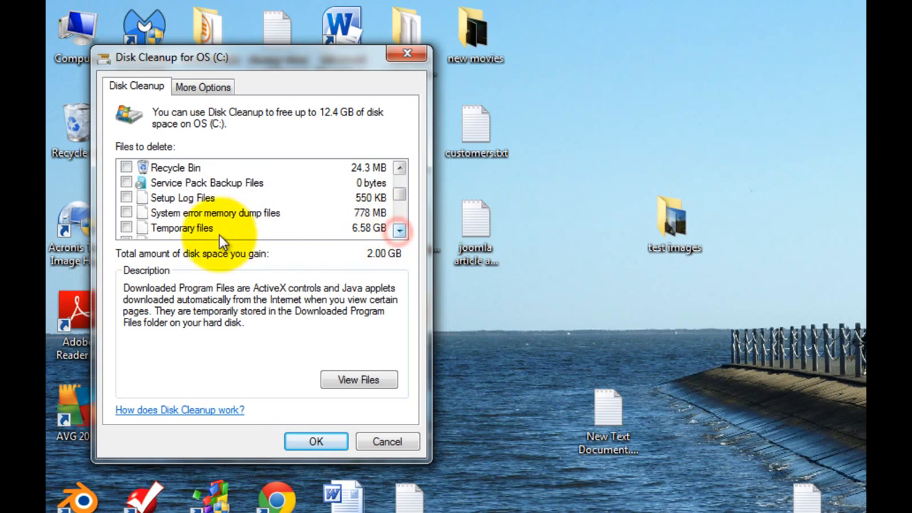
left_click(126, 213)
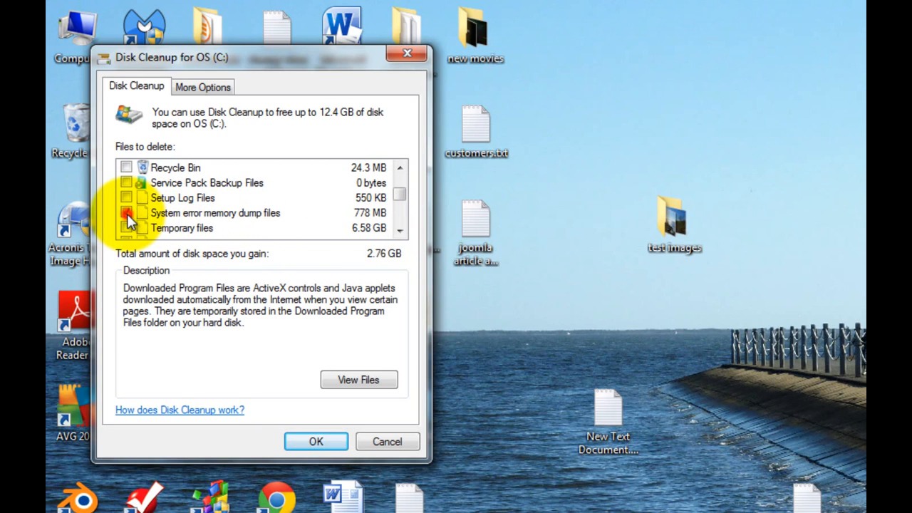
left_click(126, 212)
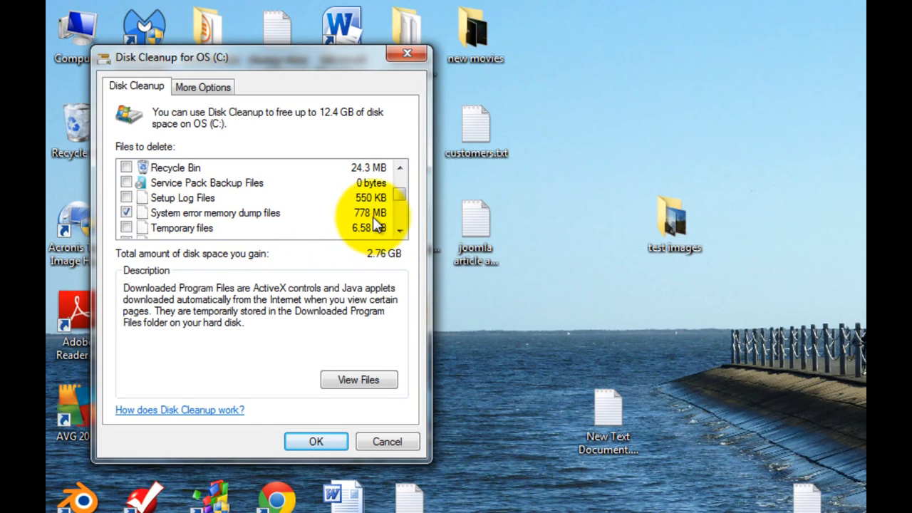
mouse_move(146, 253)
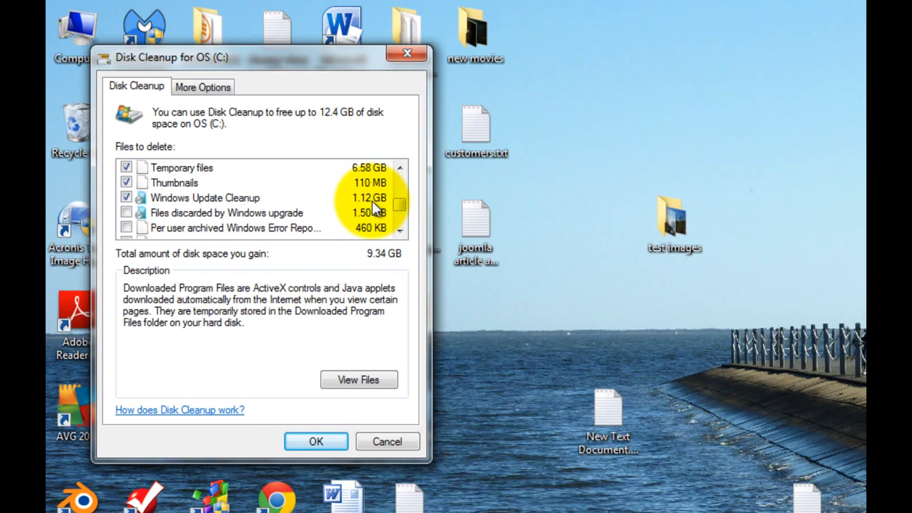
mouse_move(238, 207)
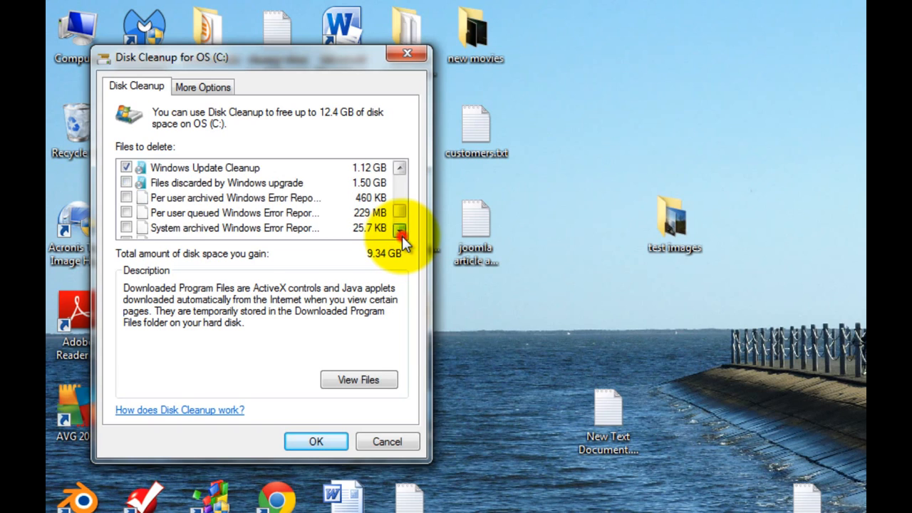
left_click(126, 212)
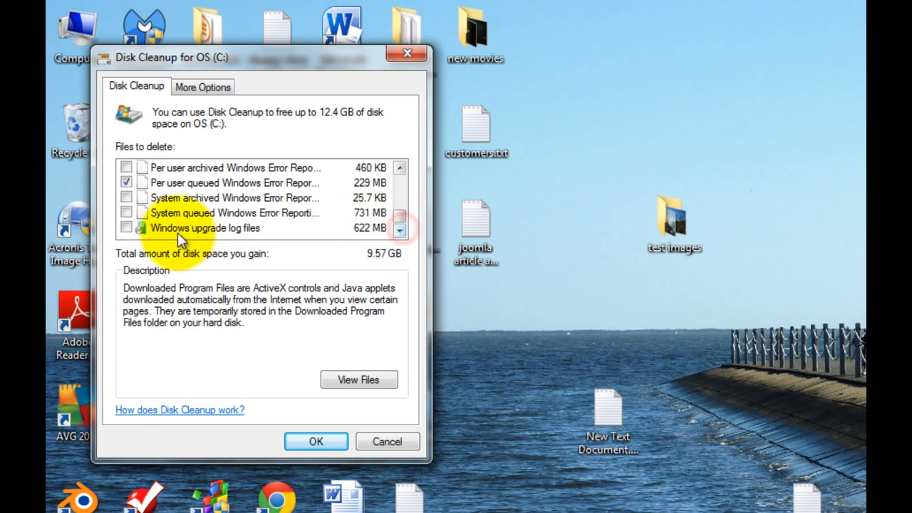
left_click(126, 212)
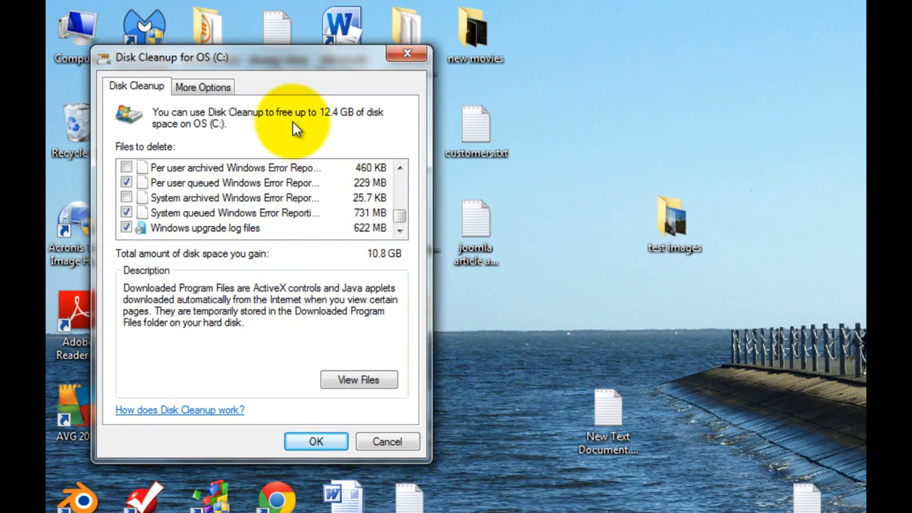
mouse_move(329, 328)
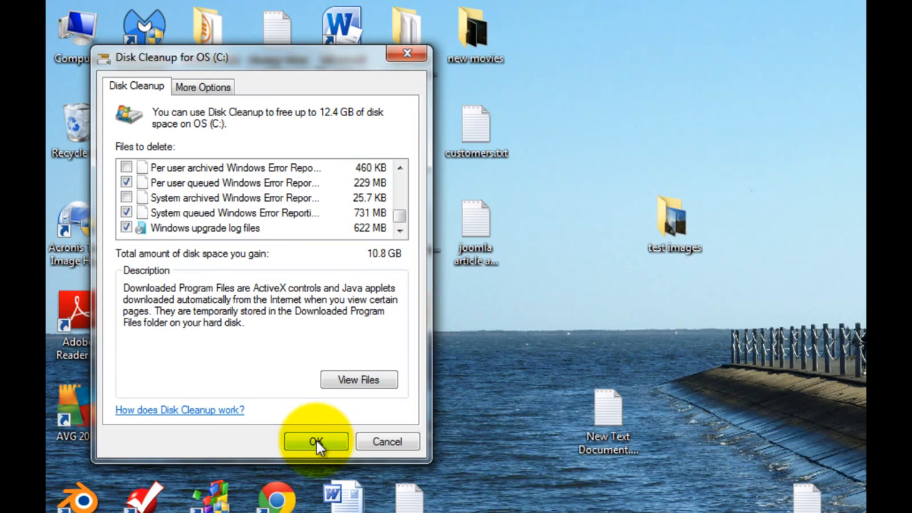
Start the cleanup and confirm permanently deleting the selected files
left_click(316, 442)
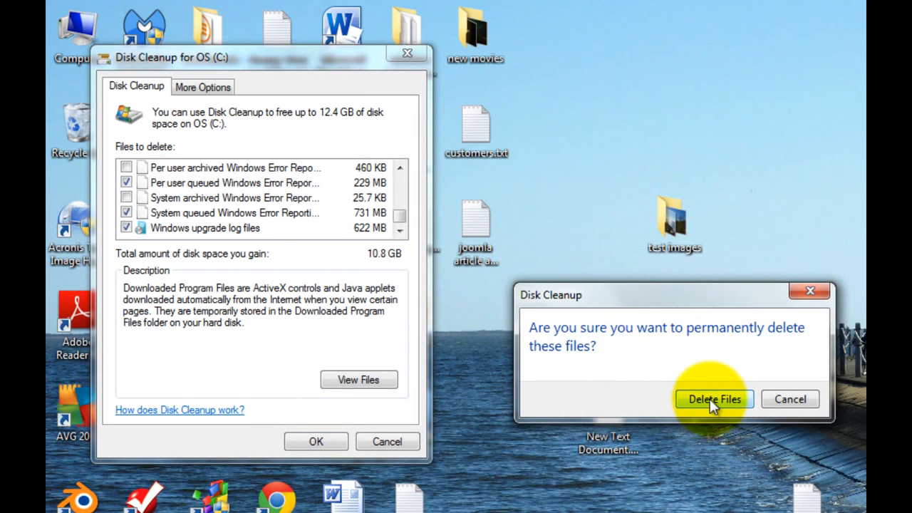
left_click(714, 400)
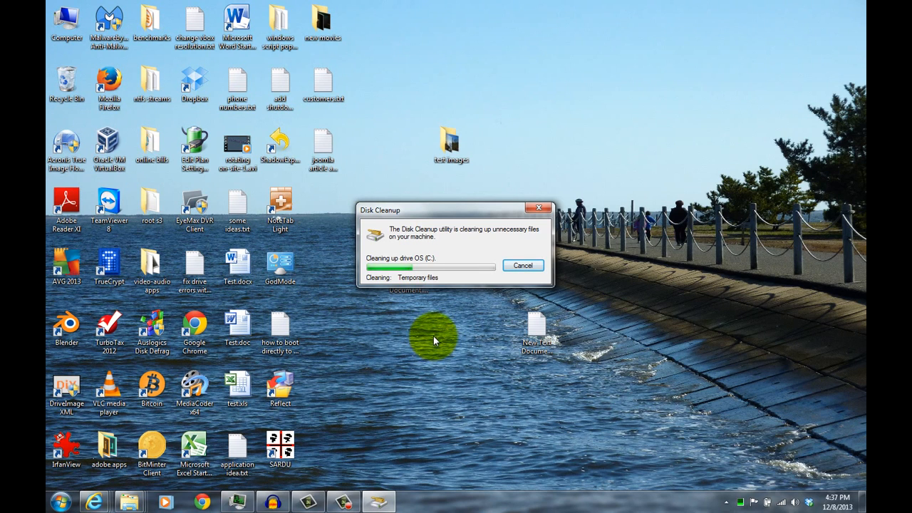
mouse_move(449, 272)
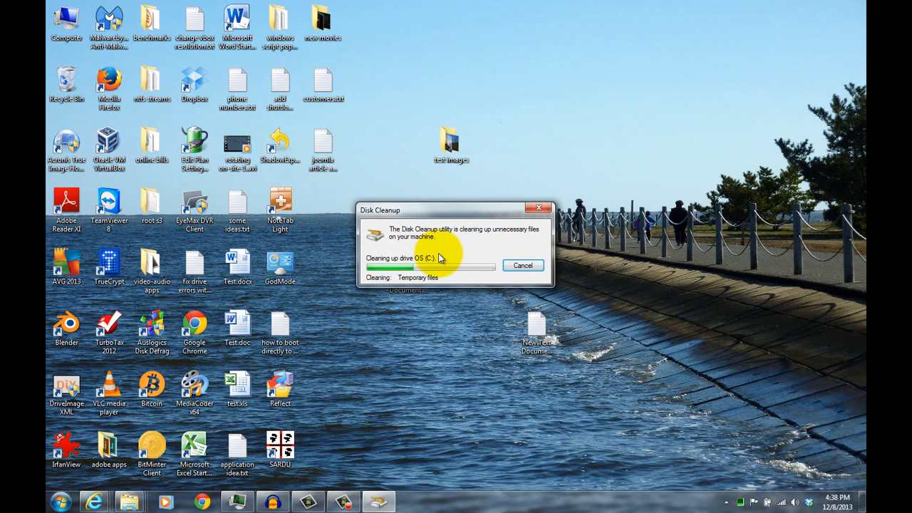
mouse_move(436, 258)
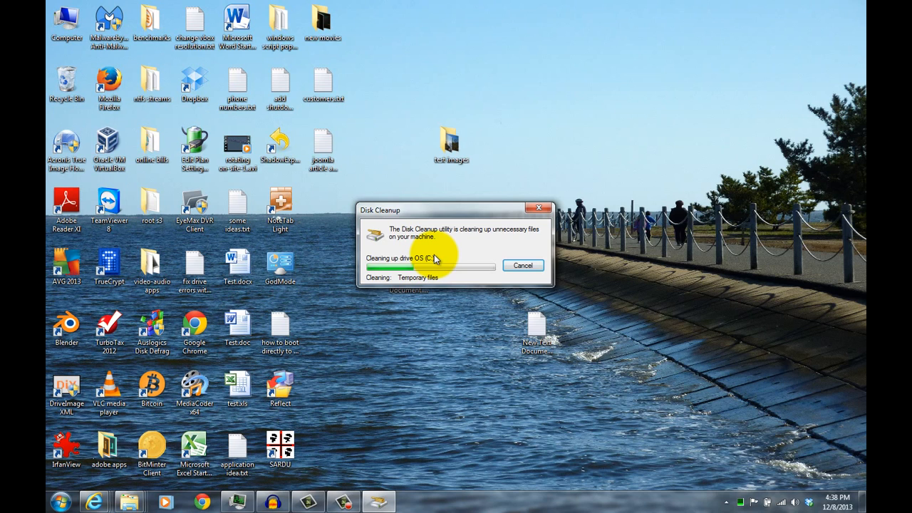
mouse_move(440, 313)
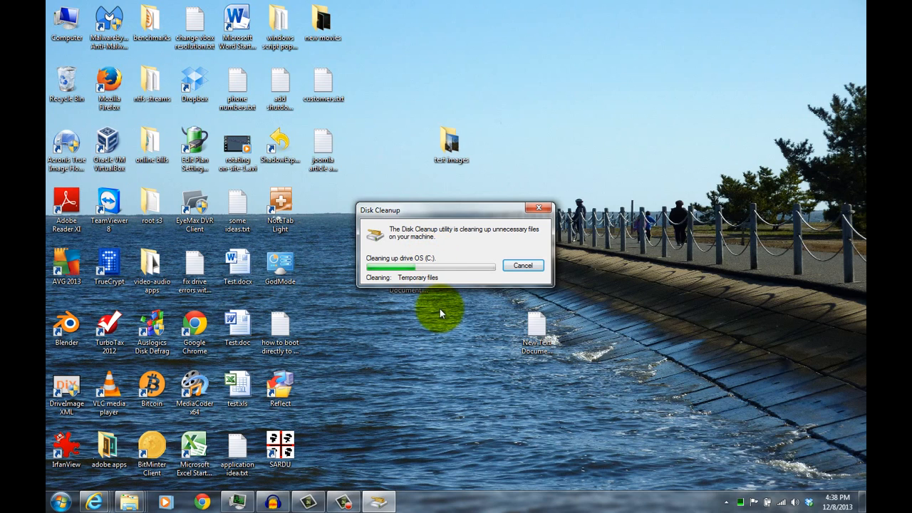